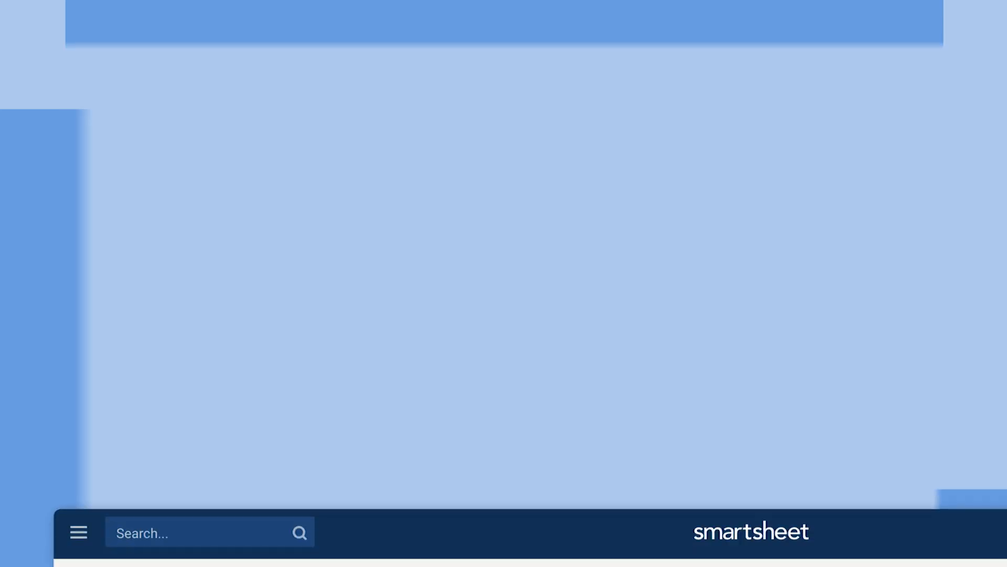
Start a new workflow from the sheet's Automation menu via Create a Workflow.
{"action": "left_click", "coordinate": [142, 118]}
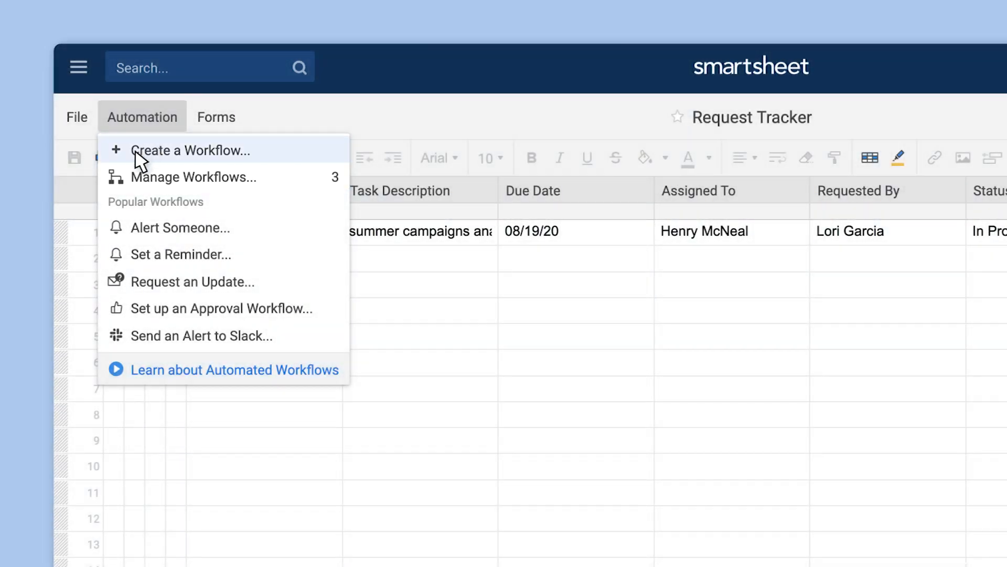
{"action": "left_click", "coordinate": [191, 150]}
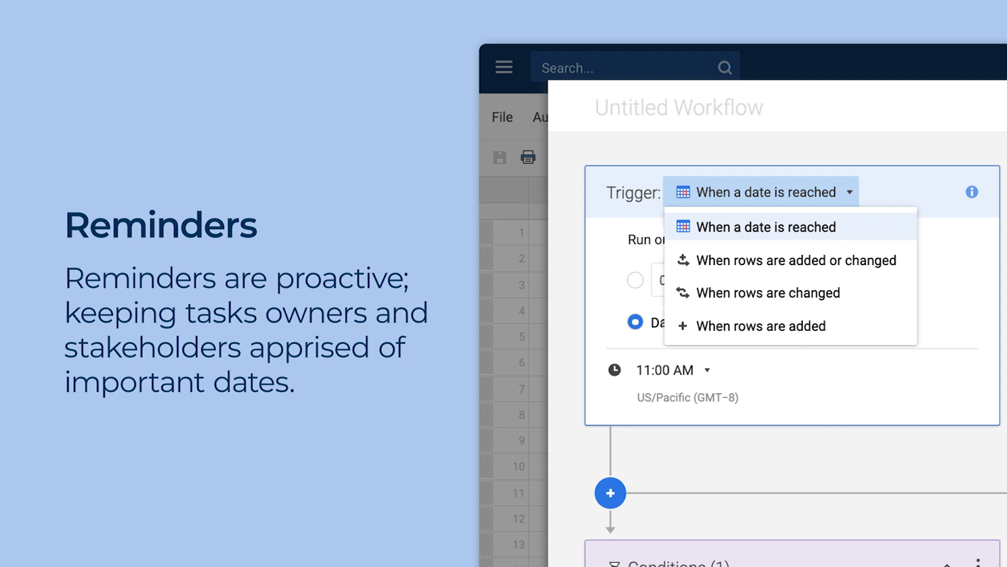
Trigger once on 'When a date is reached', 2 days before Due Date at 11:00 AM.
{"action": "left_click", "coordinate": [766, 227]}
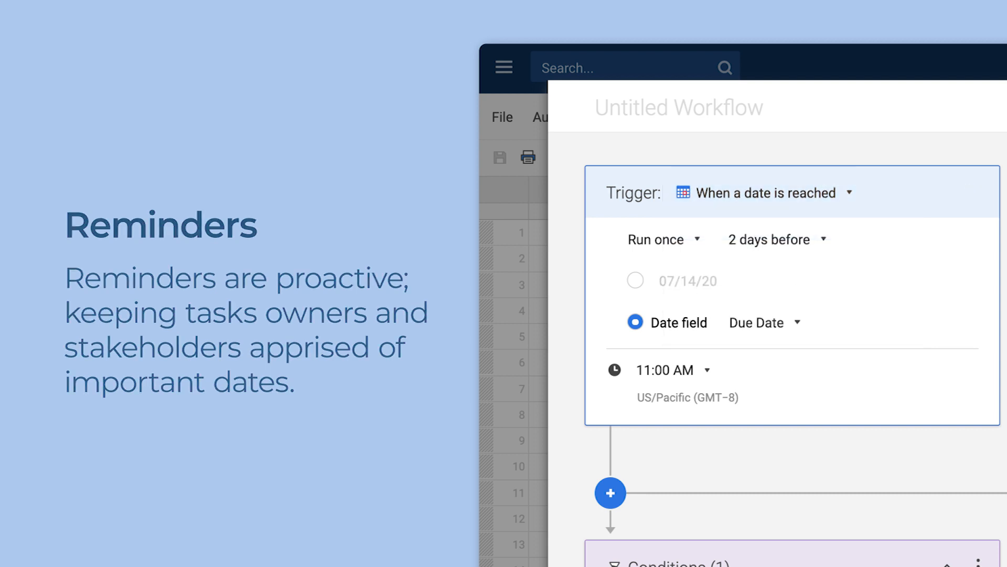
{"action": "left_click", "coordinate": [610, 493]}
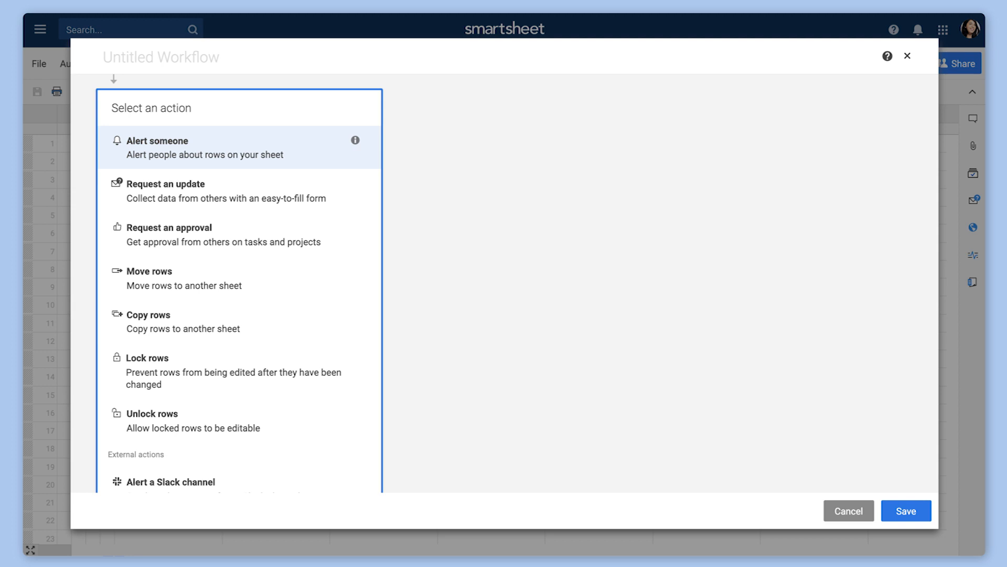
{"action": "mouse_move", "coordinate": [117, 157]}
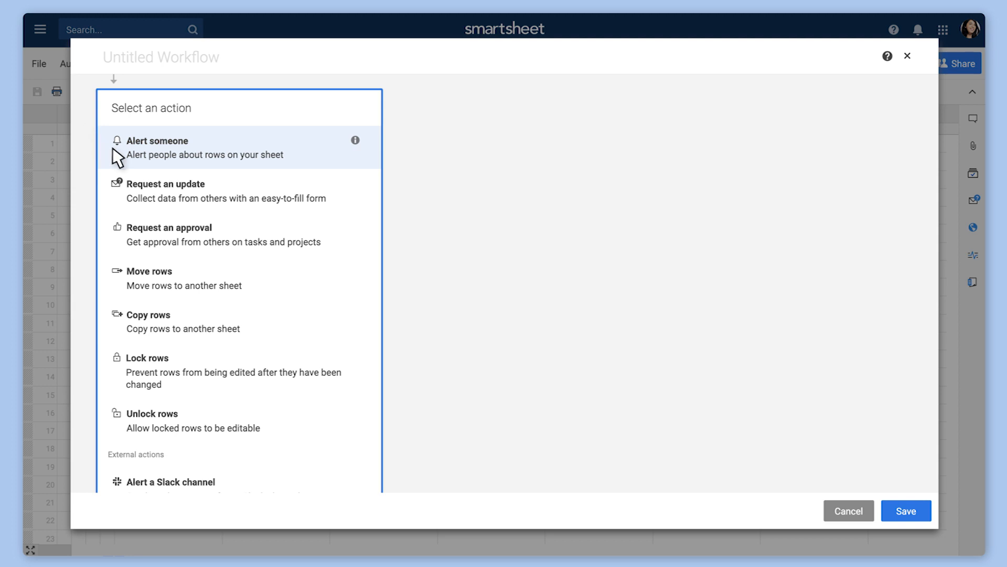
Add an Alert someone action sent to contacts in the Assigned To cell.
{"action": "left_click", "coordinate": [155, 141]}
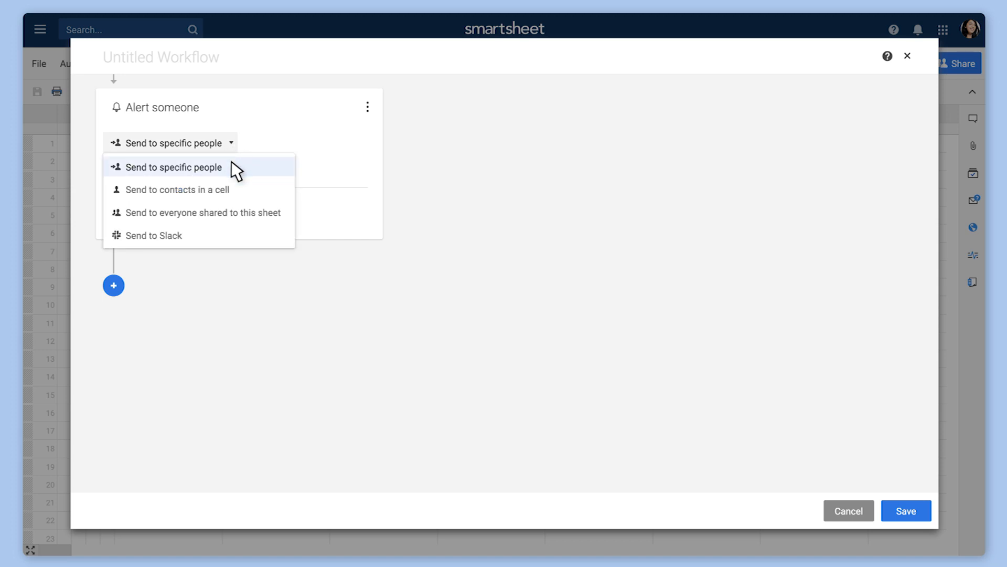
{"action": "left_click", "coordinate": [178, 189]}
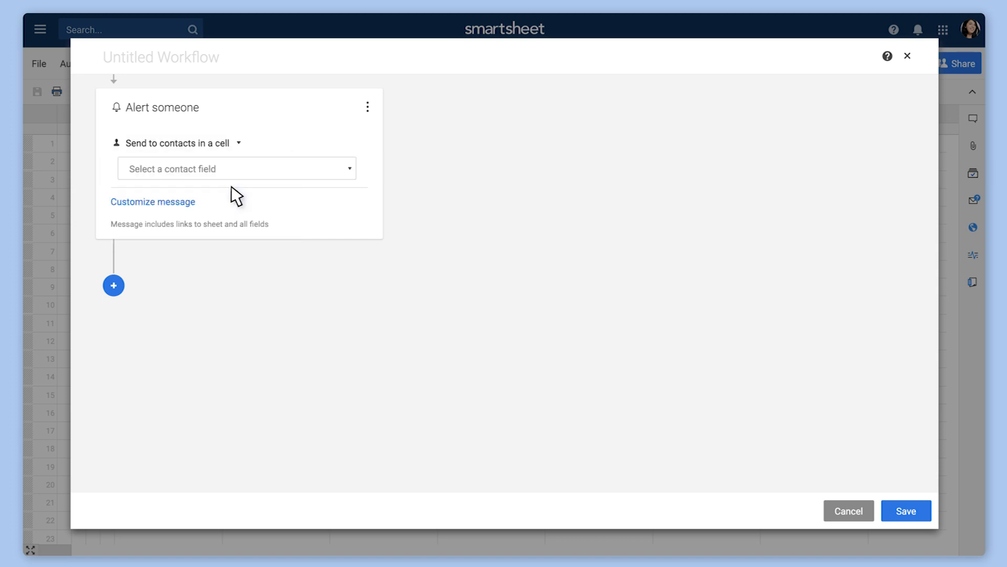
{"action": "left_click", "coordinate": [236, 168]}
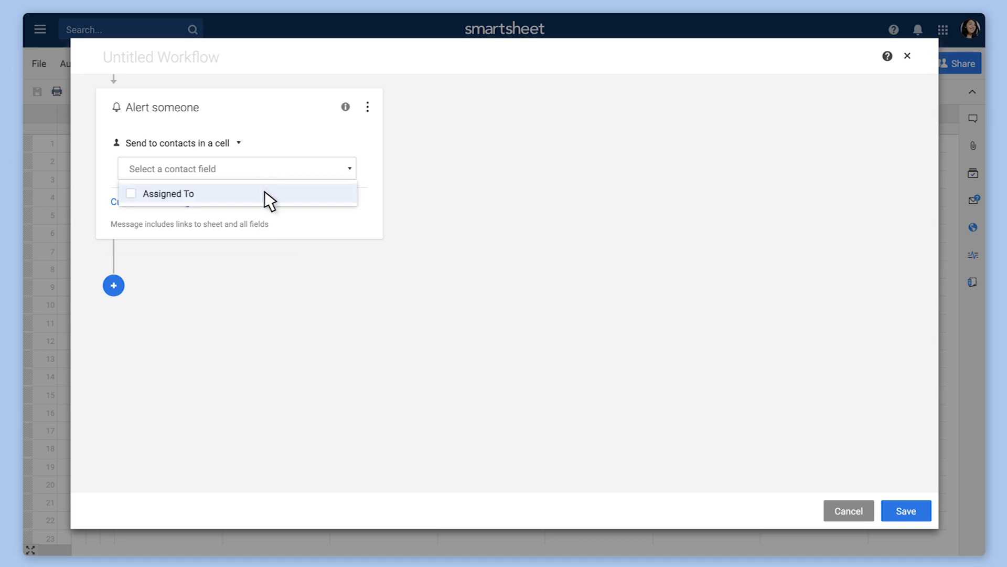
{"action": "left_click", "coordinate": [169, 193]}
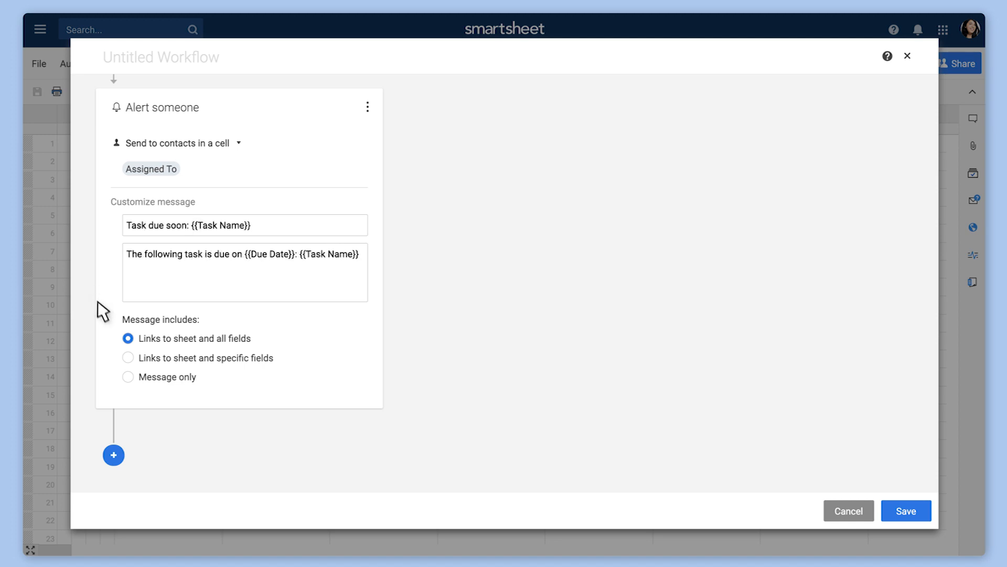
Customize the 'Task due soon' message and include links to sheet and three specific fields.
{"action": "left_click", "coordinate": [128, 377]}
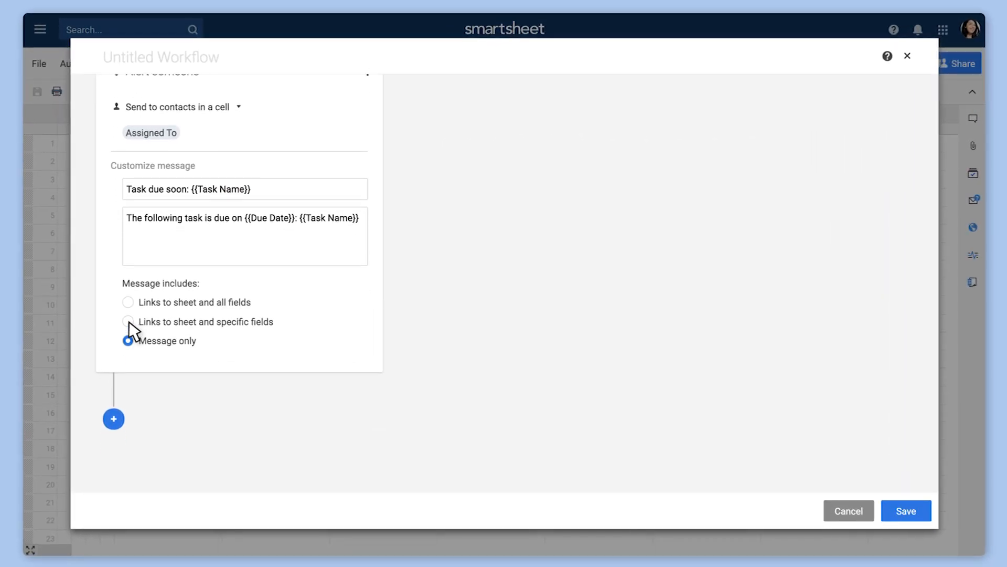
{"action": "left_click", "coordinate": [128, 321]}
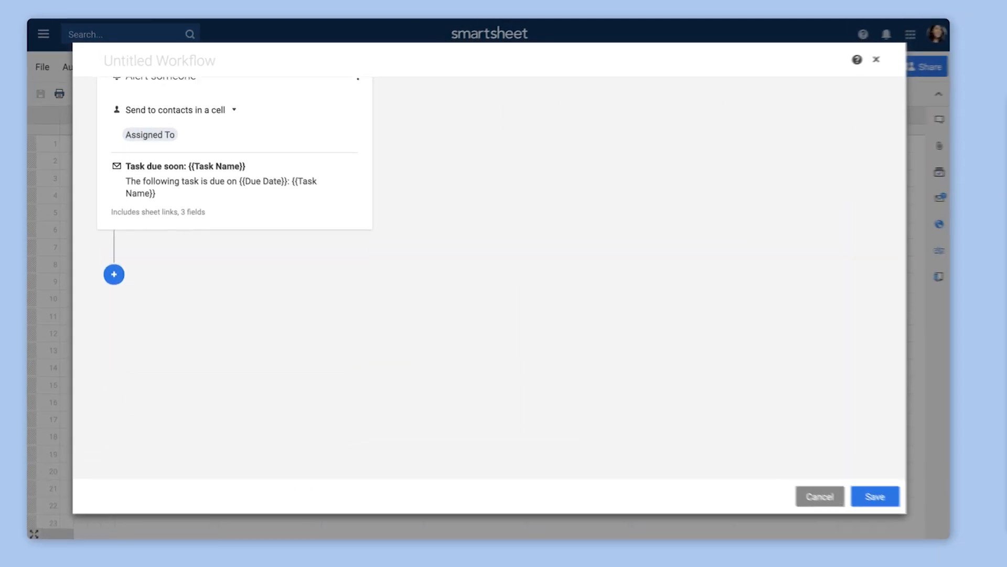
Change the trigger to a custom weekly Monday–Friday recurrence starting 07/13/20, no end date.
{"action": "scroll", "scroll_direction": "up", "scroll_amount": 3}
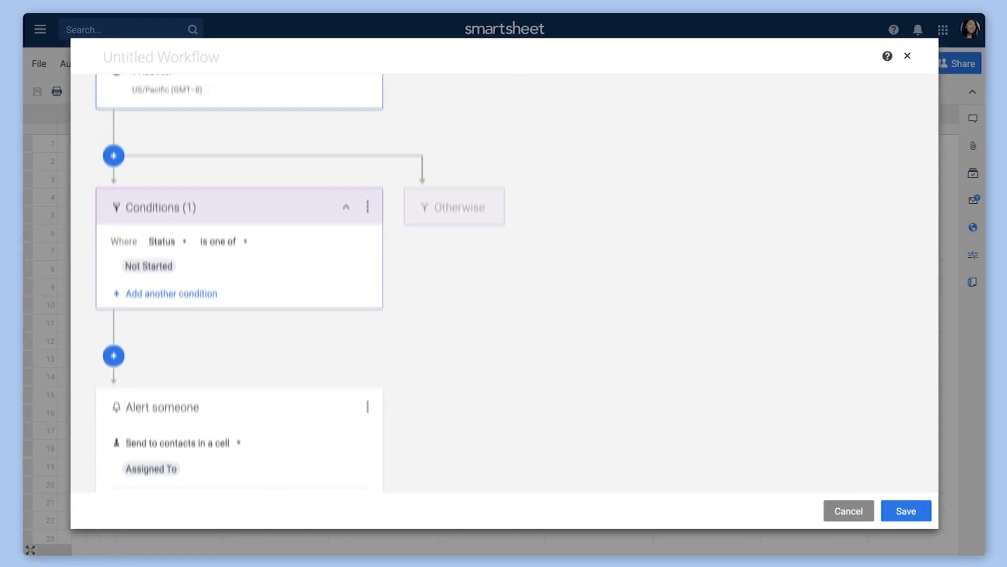
{"action": "scroll", "scroll_direction": "up", "scroll_amount": 3}
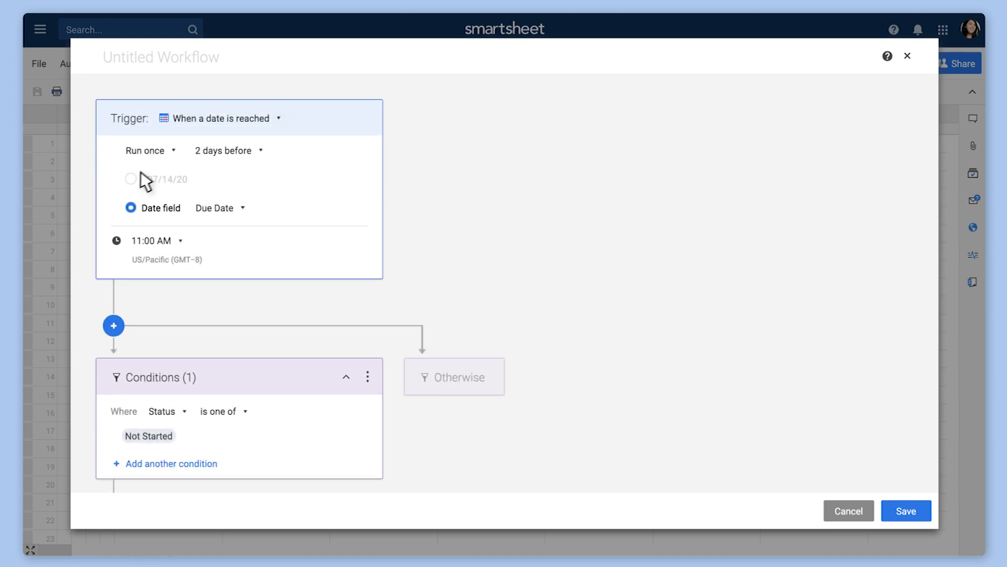
{"action": "left_click", "coordinate": [149, 150]}
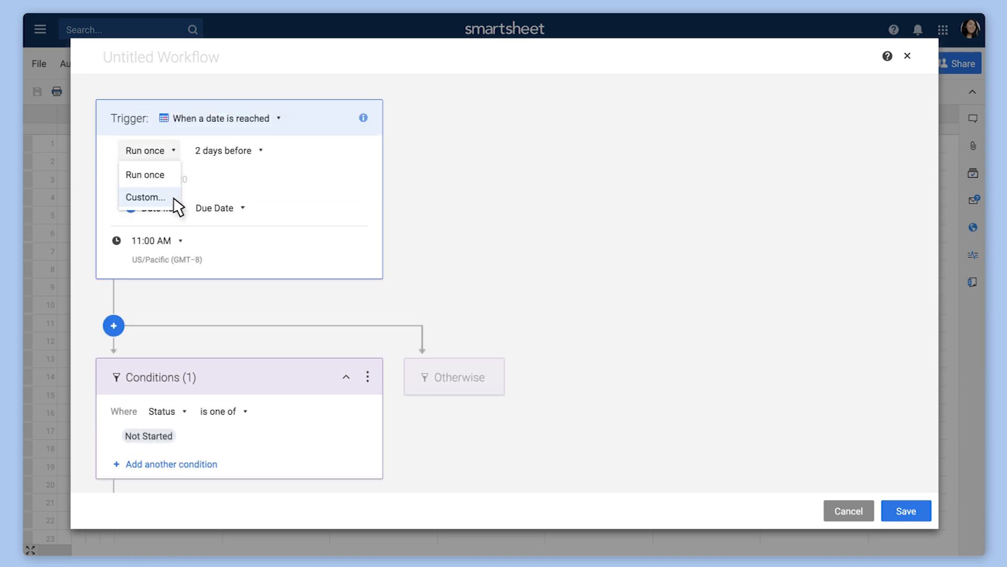
{"action": "left_click", "coordinate": [144, 196]}
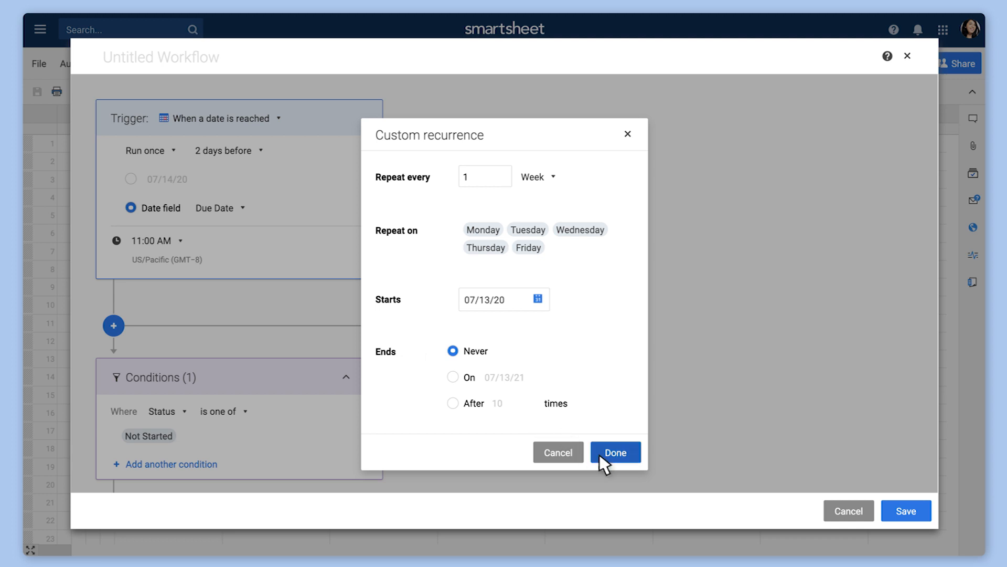
{"action": "left_click", "coordinate": [614, 451]}
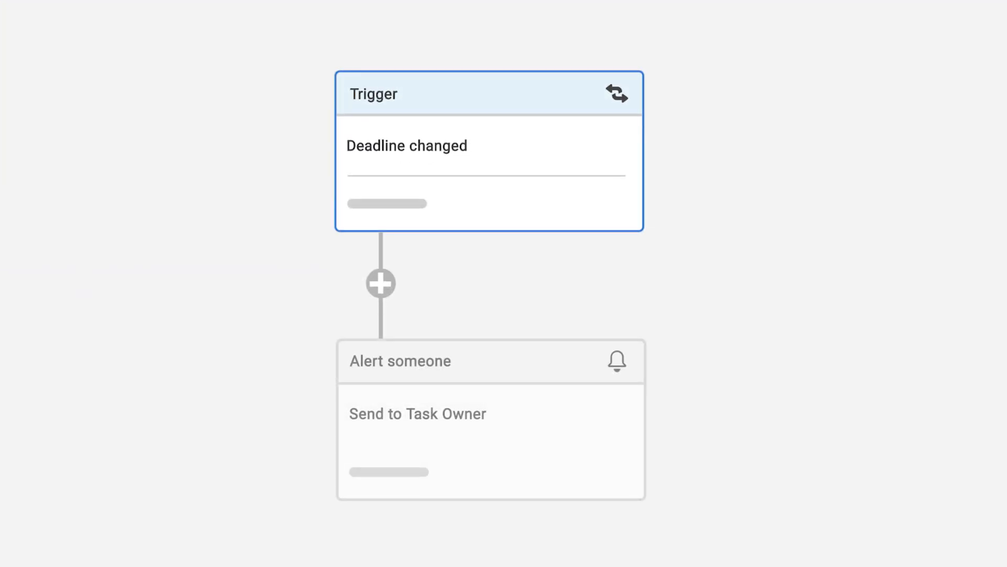
Insert a second Alert someone step notifying Stakeholders after the task-owner alert.
{"action": "left_click", "coordinate": [380, 282]}
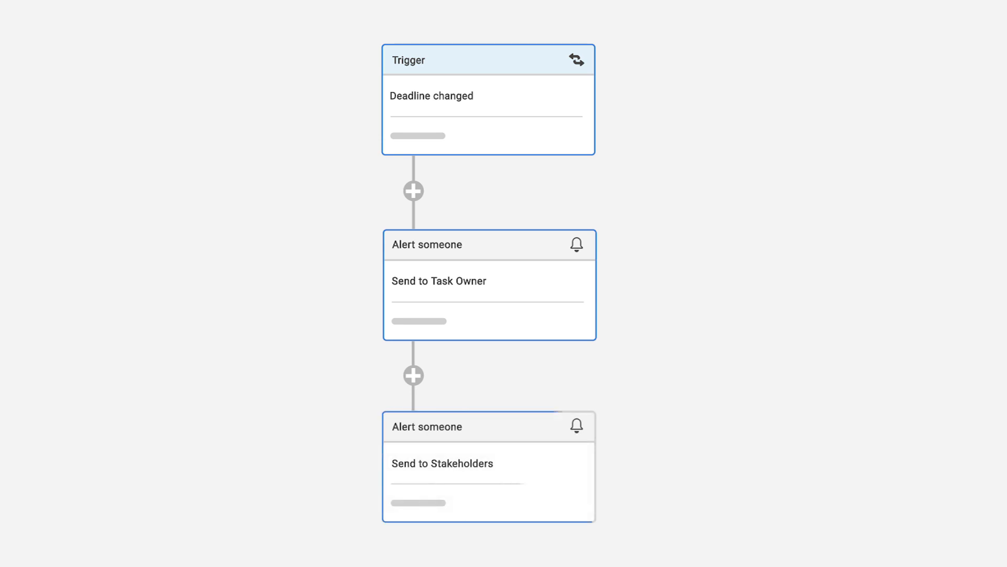